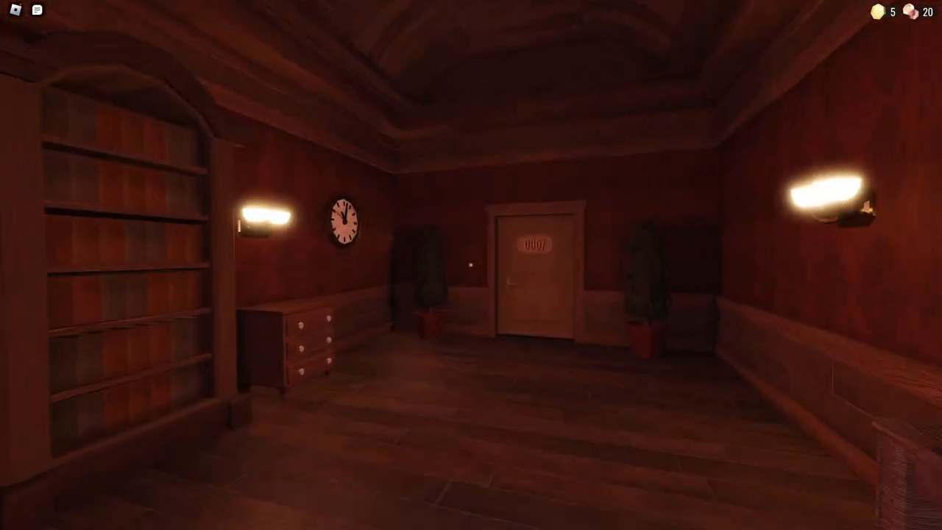
Step: Advance through rooms 0007 to 0009 and reach door 0010
left_click(535, 280)
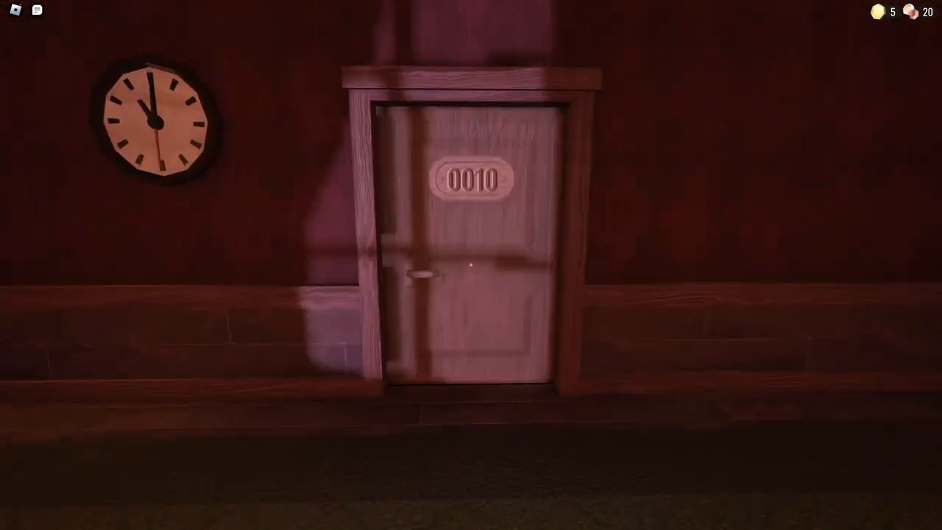
left_click(471, 265)
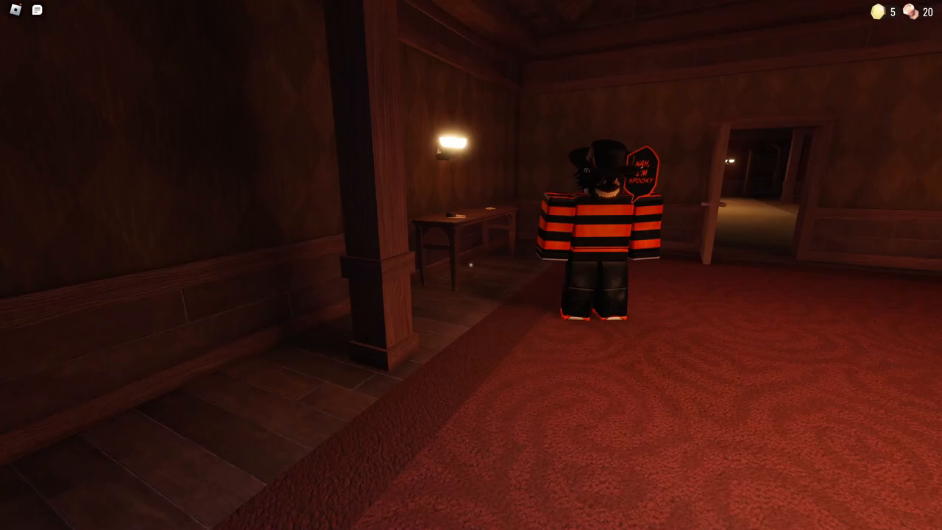
Step: Zoom the camera while walking through door 0010 toward the orange-striped player
scroll("up", 3)
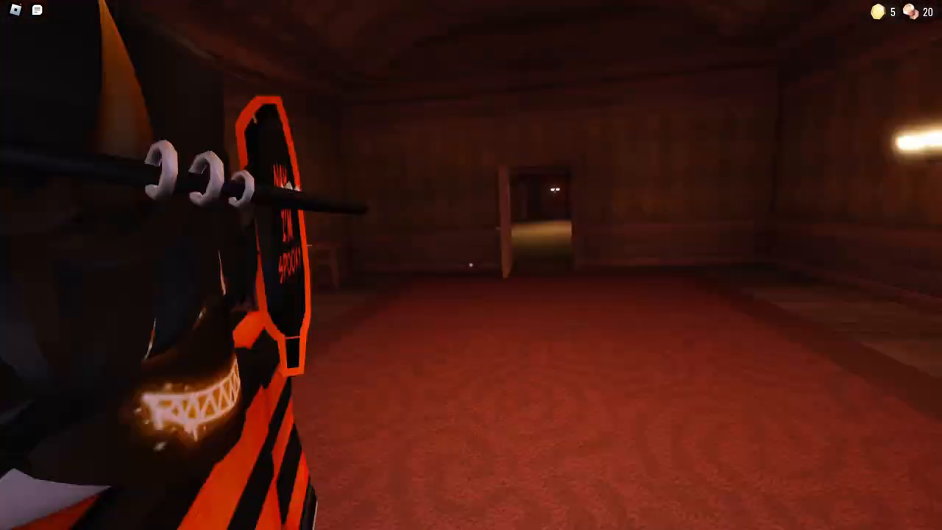
mouse_move(471, 265)
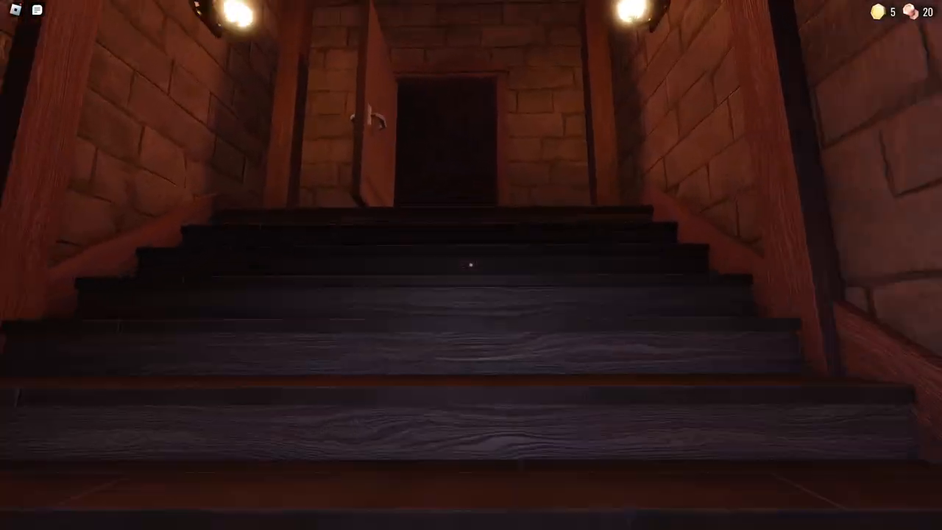
mouse_move(471, 265)
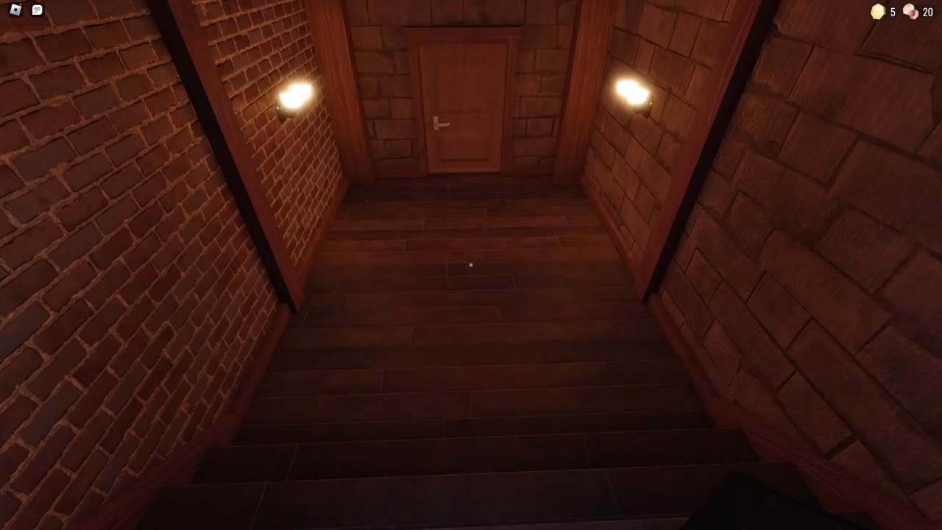
mouse_move(471, 265)
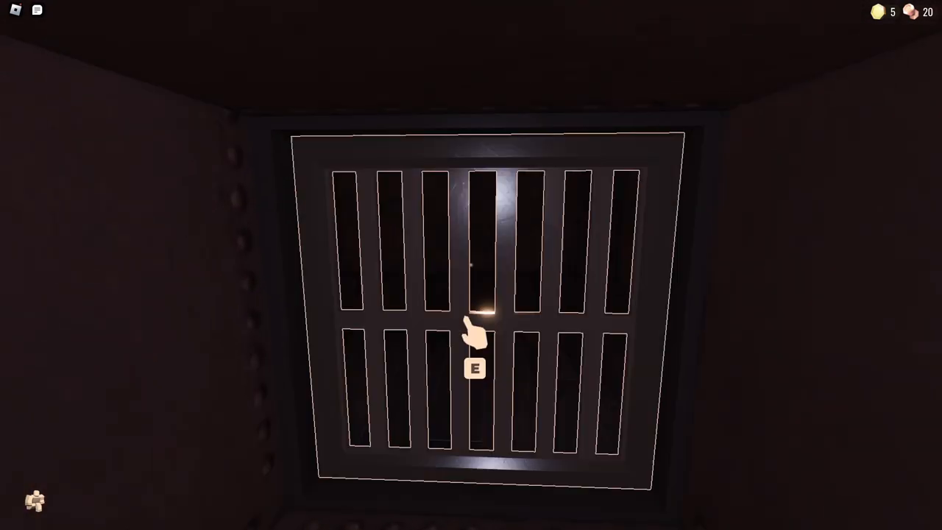
Step: Crawl through the barred grate and follow the tunnel to the wooden wardrobe
key("e")
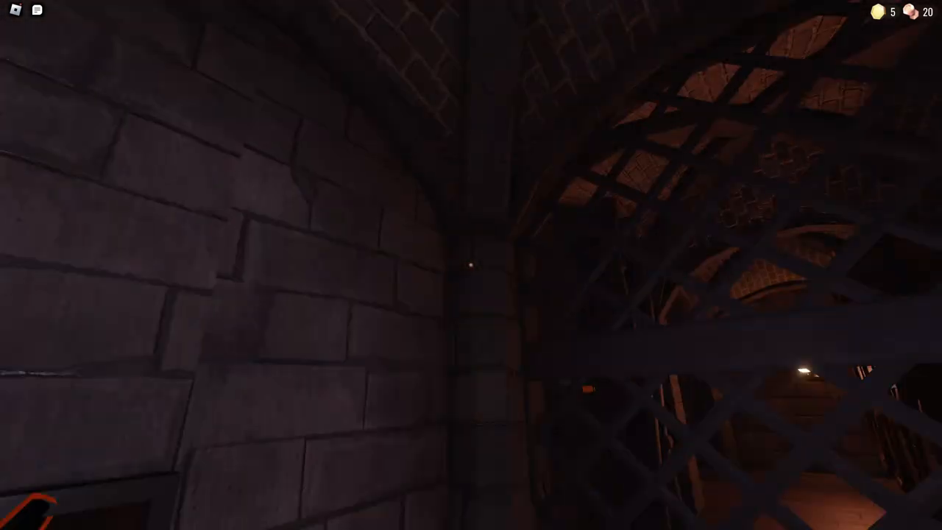
mouse_move(471, 265)
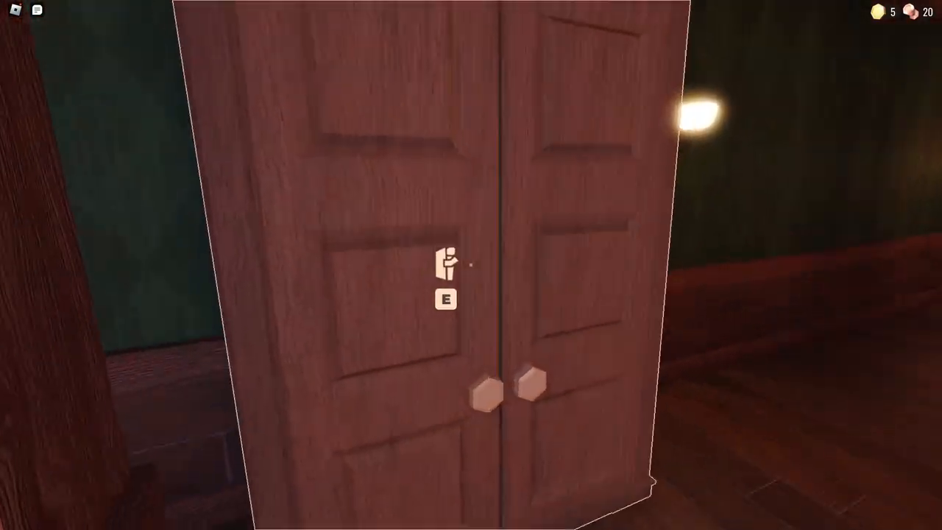
key("e")
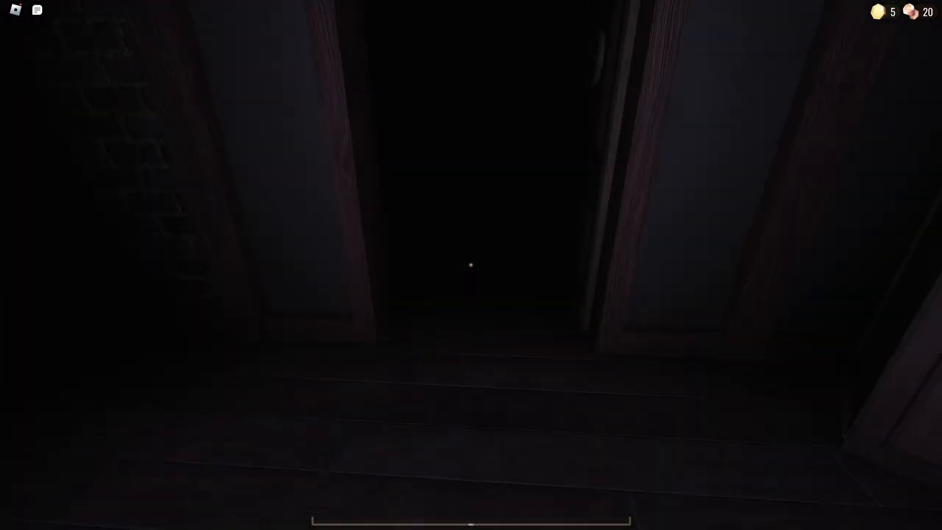
mouse_move(471, 265)
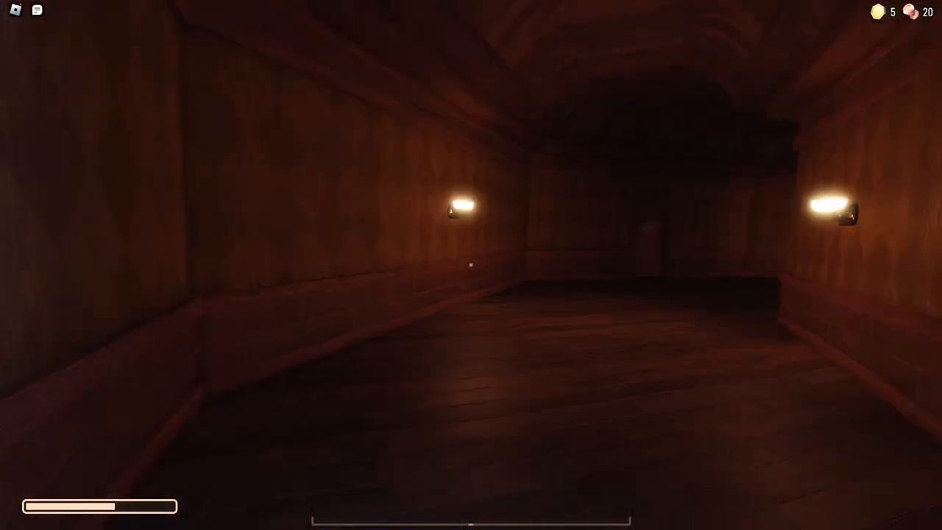
Step: Walk forward down the dim wooden corridor after leaving the wardrobe
key("w")
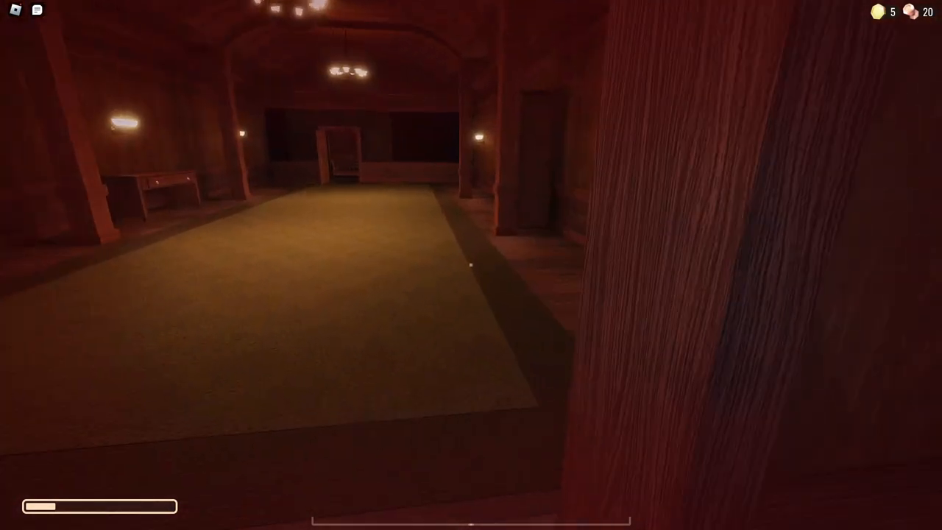
mouse_move(471, 265)
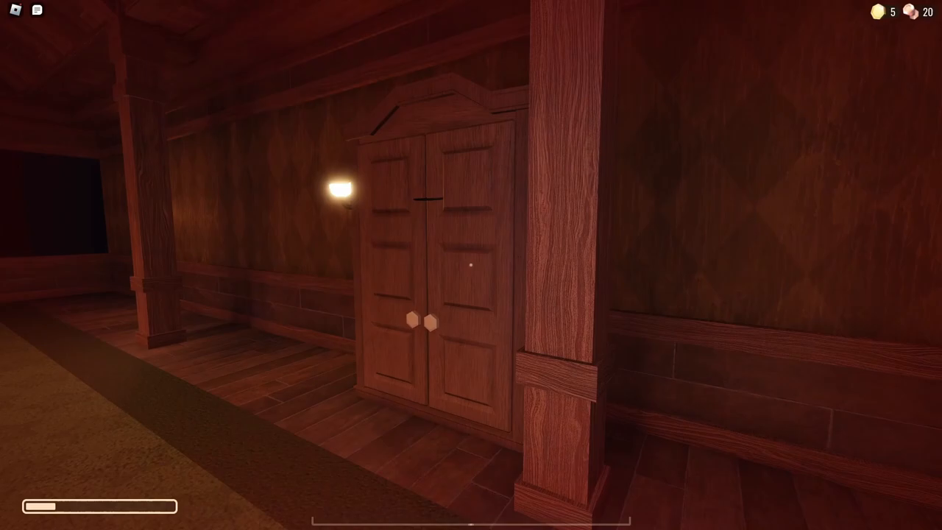